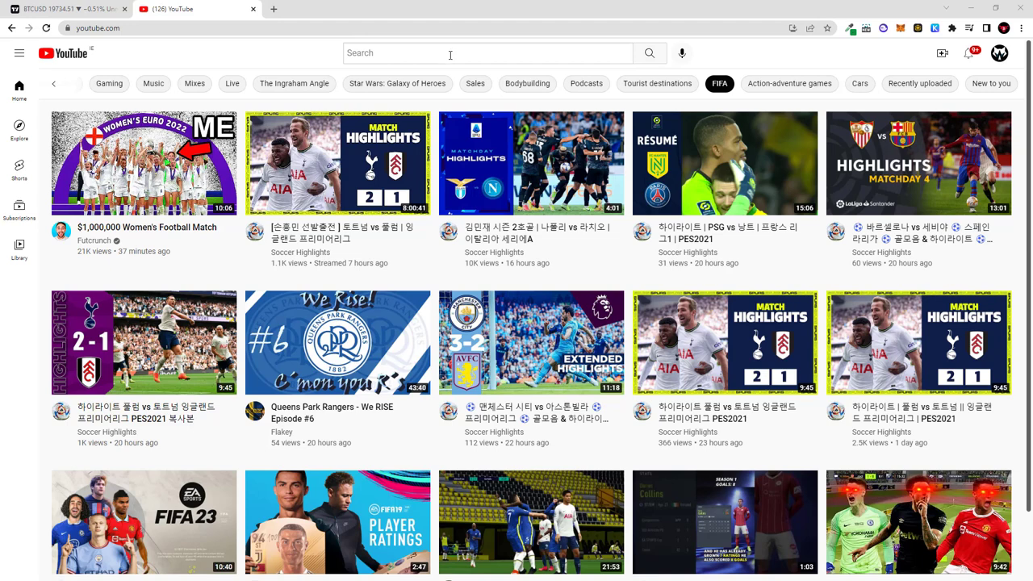
mouse_move(758, 56)
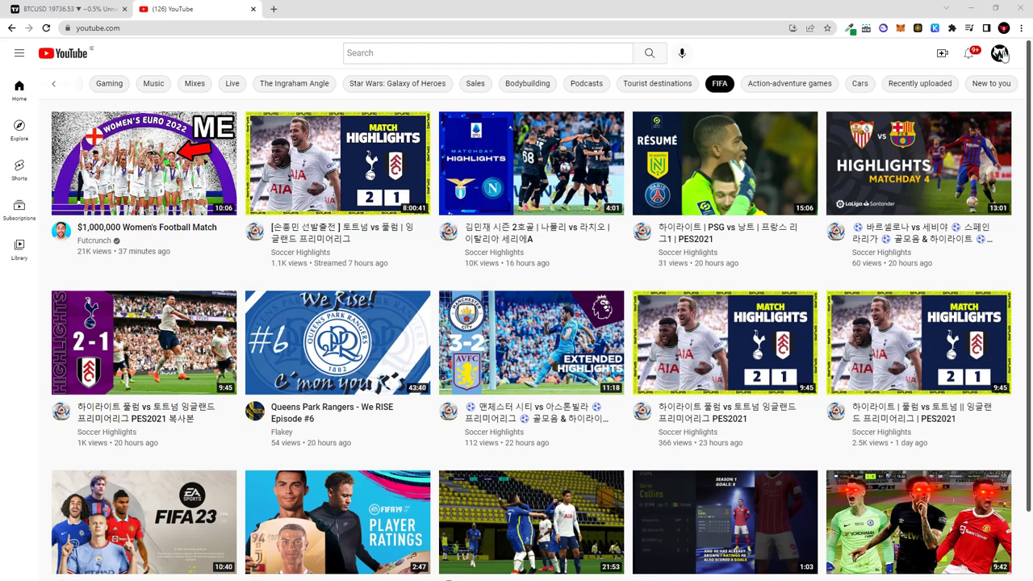
Open YouTube account Settings in a new tab from the profile avatar menu
click(1001, 53)
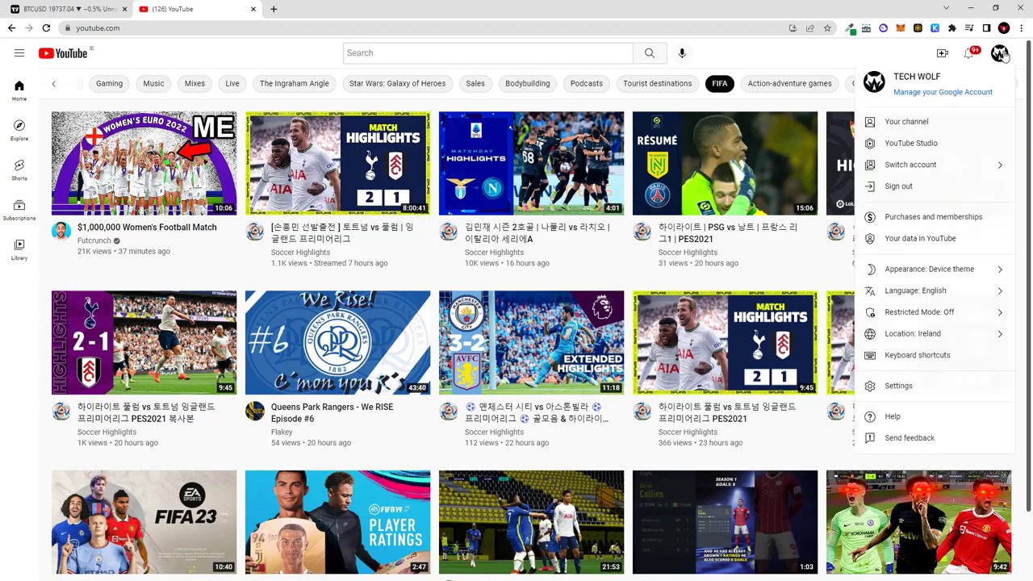
mouse_move(898, 385)
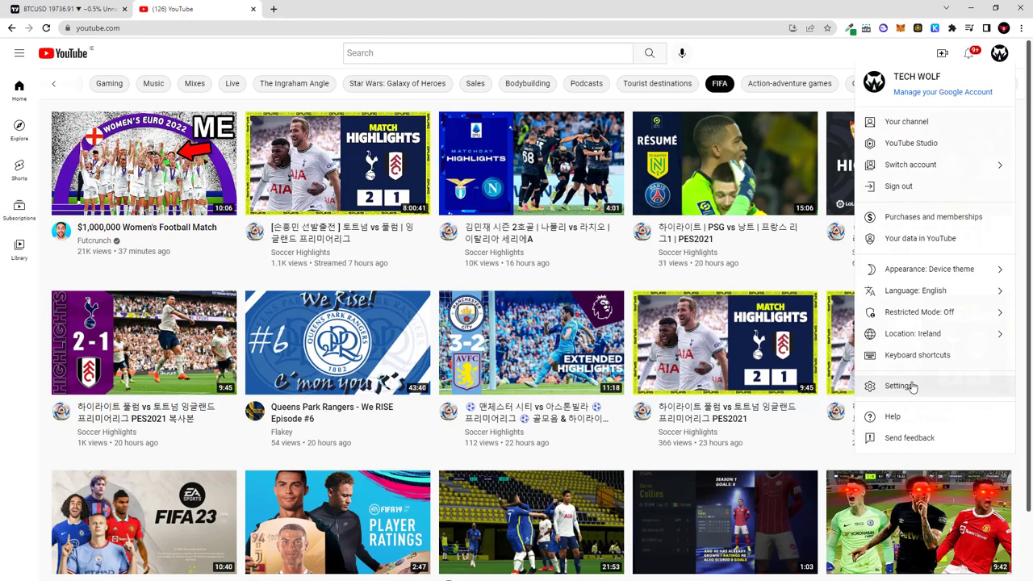
click(898, 384)
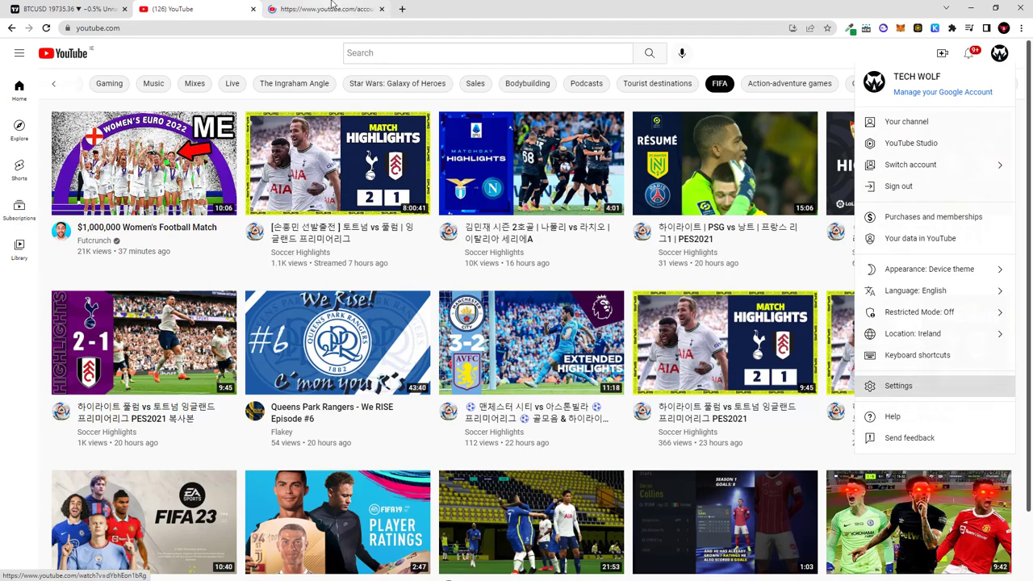
Switch to the new tab showing the YouTube account settings page
click(897, 385)
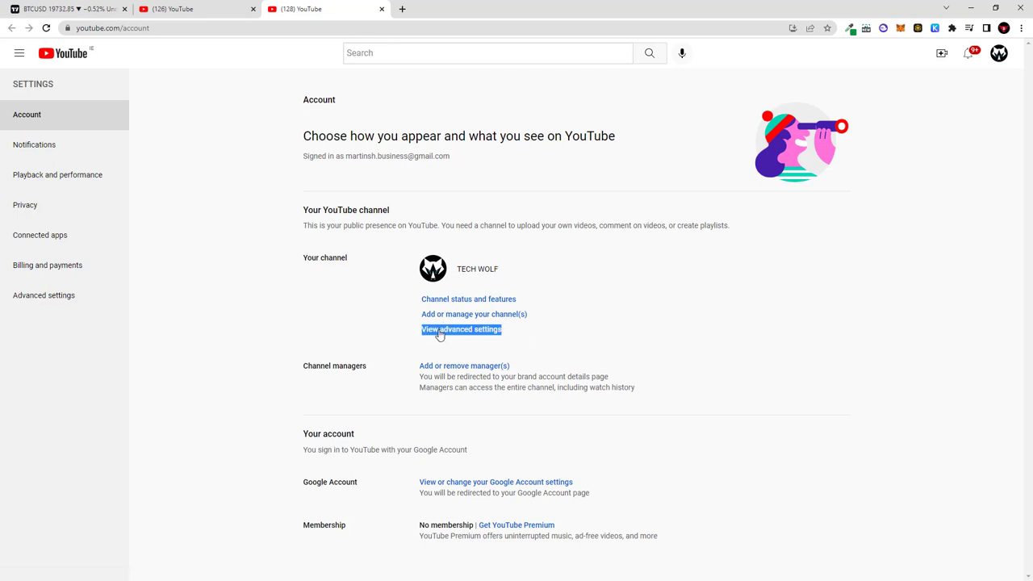
View the advanced settings, select the Channel ID value, and return to the home tab
click(462, 329)
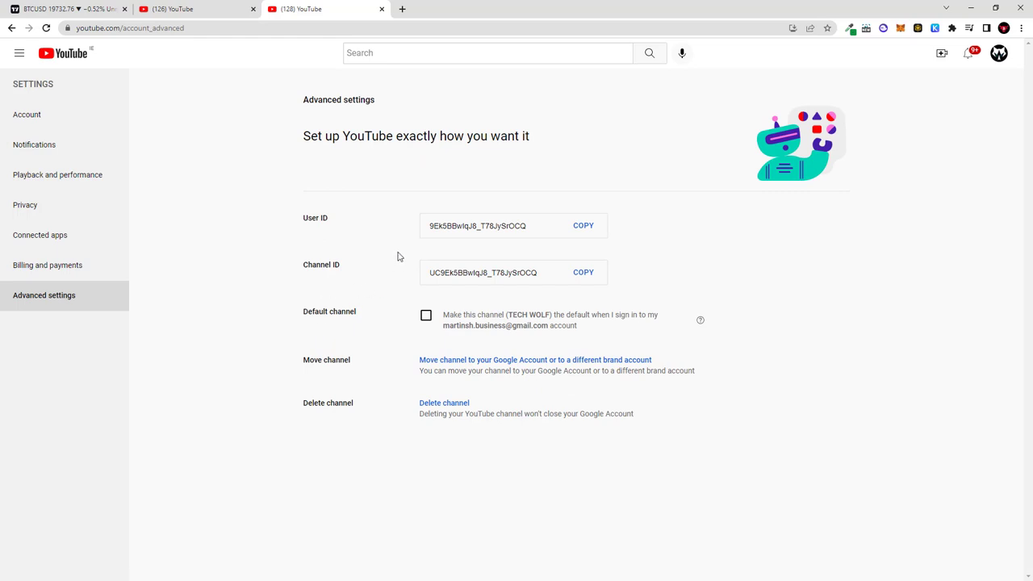
triple_click(477, 226)
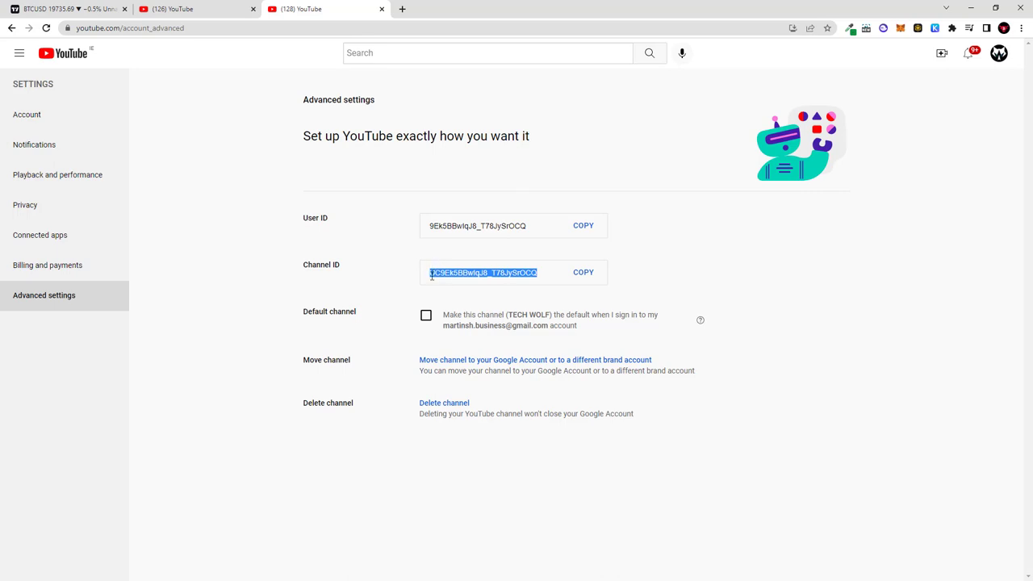
click(494, 271)
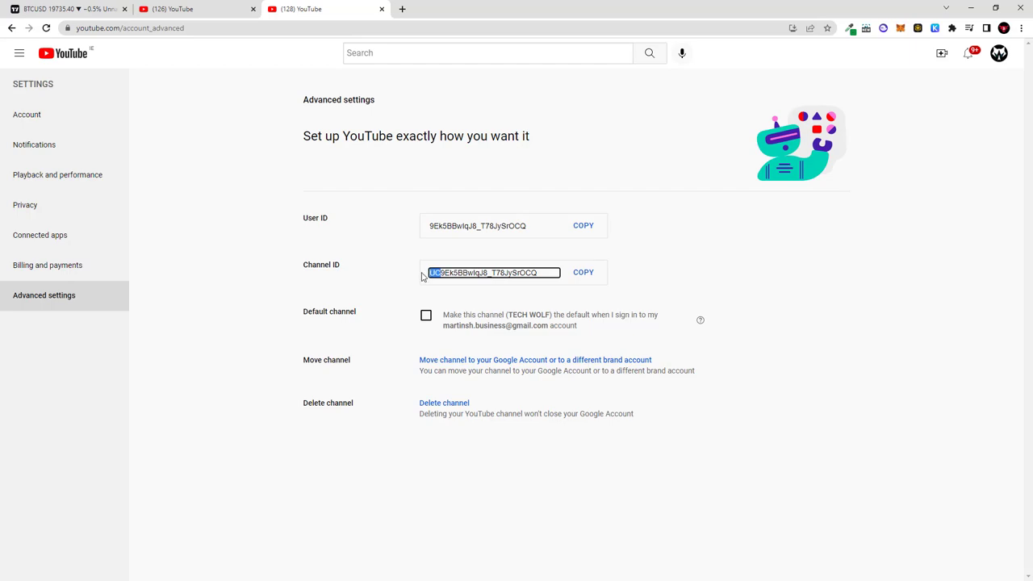
click(999, 53)
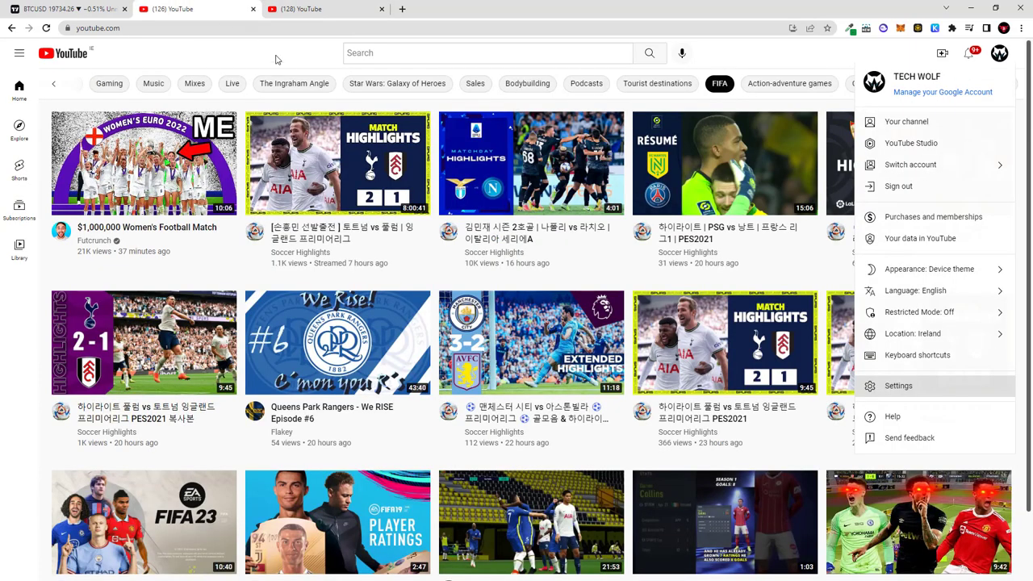
mouse_move(296, 59)
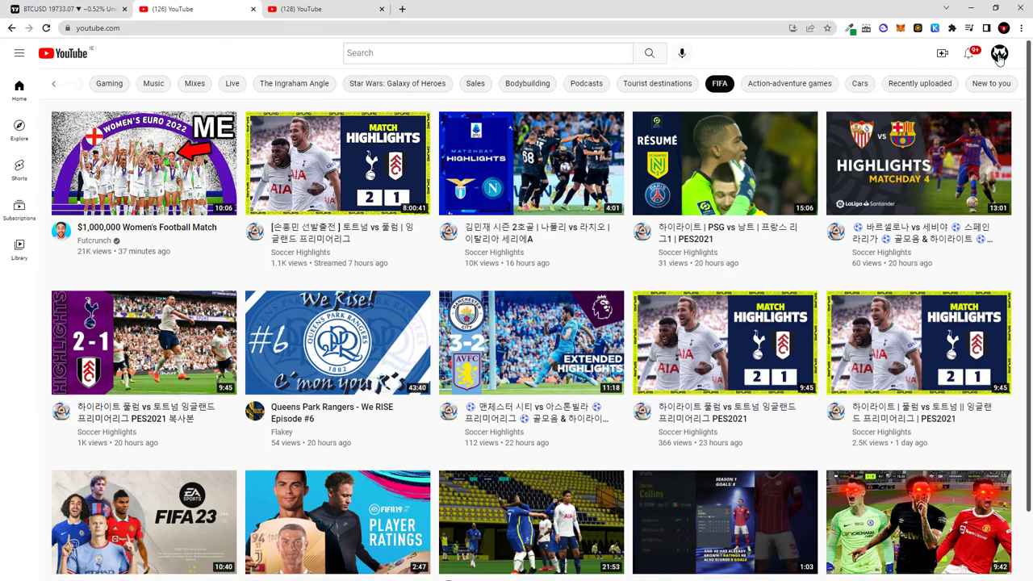
Go to the TECH WOLF channel page via Your channel in the avatar menu
click(999, 52)
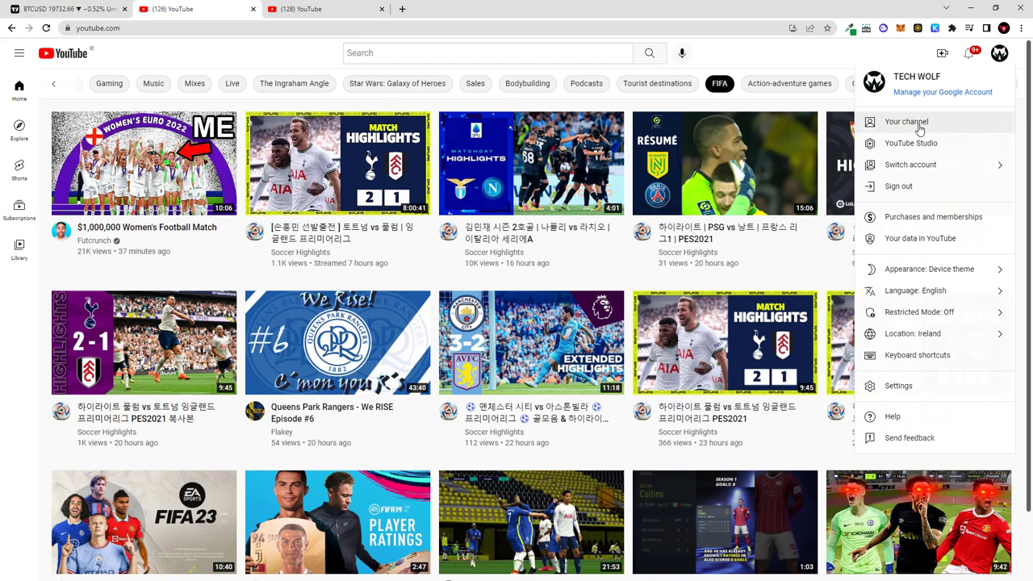
click(907, 121)
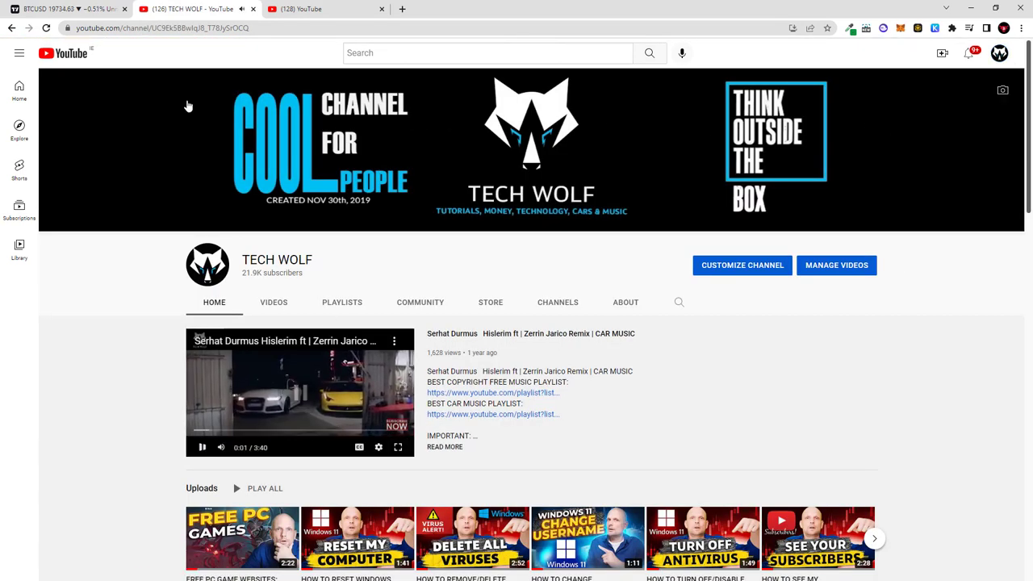
Select the channel ID after /channel/ in the TECH WOLF page's web address
click(162, 27)
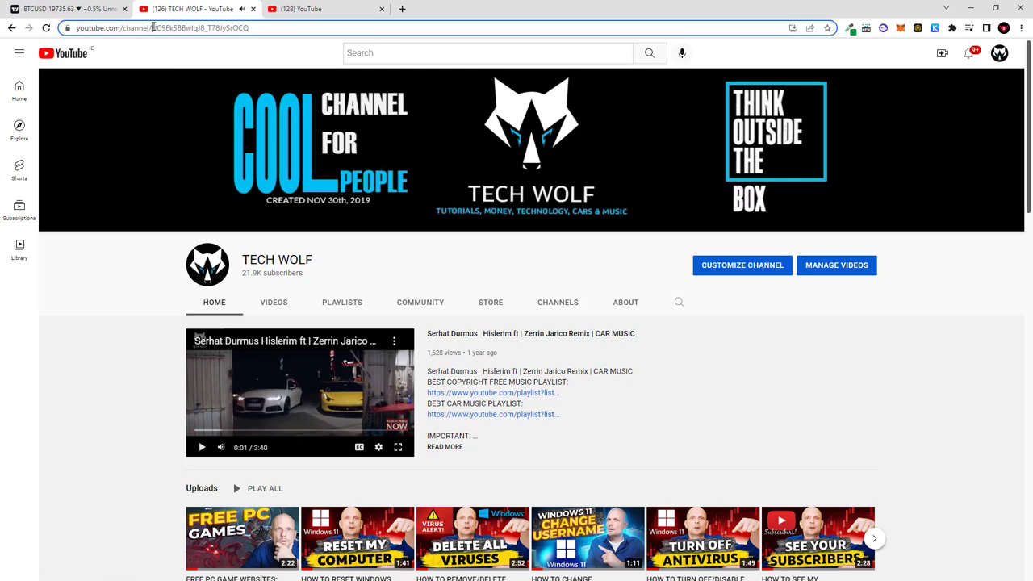
double_click(169, 27)
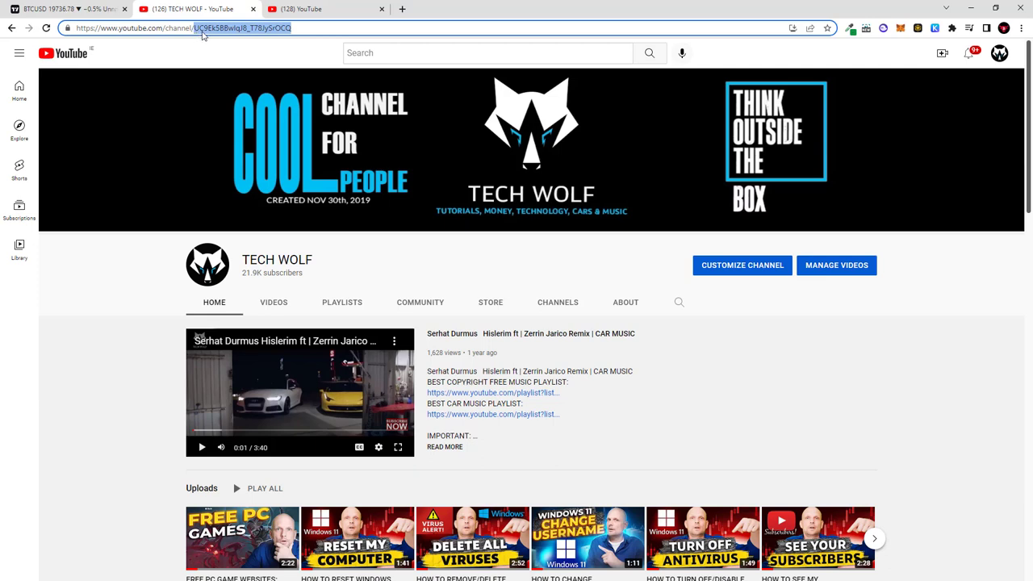
mouse_move(219, 37)
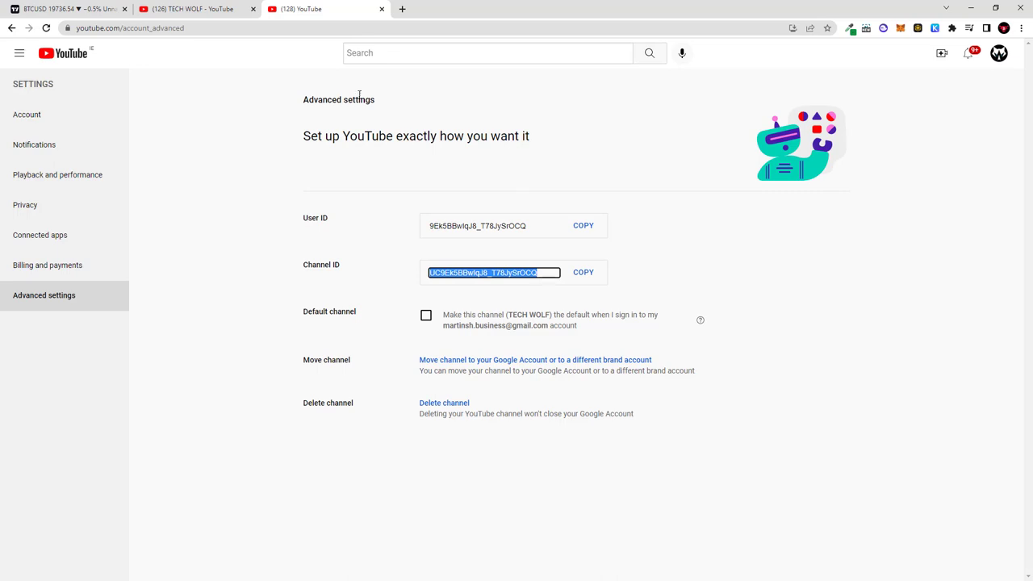
mouse_move(246, 43)
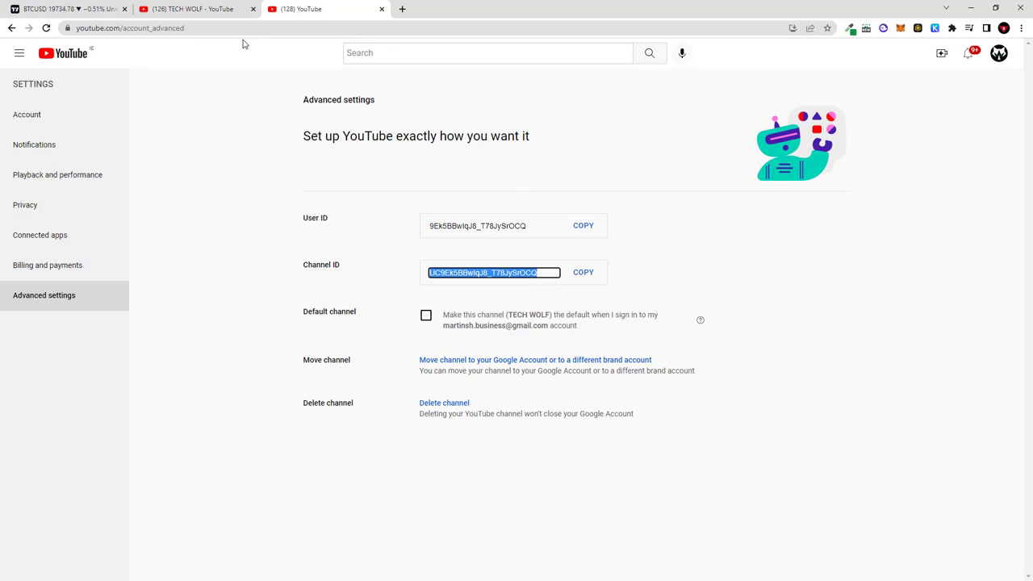